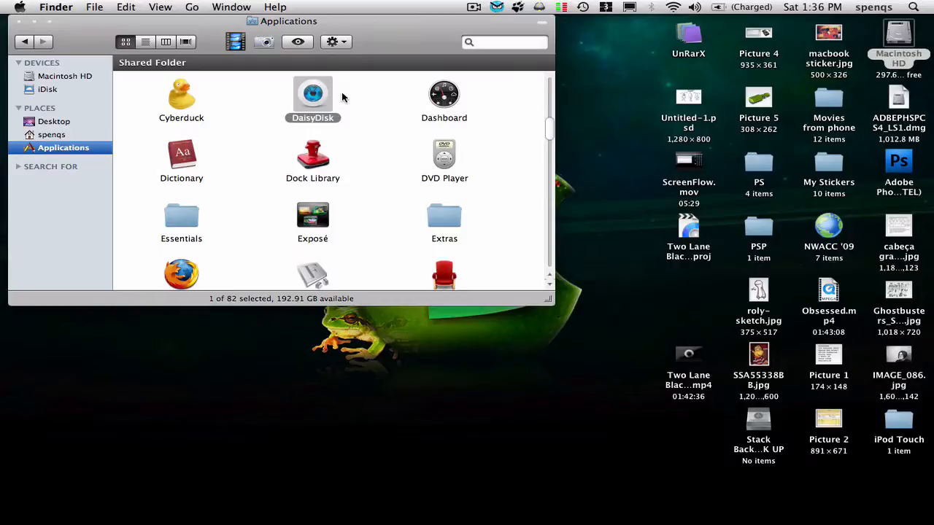
pyautogui.moveTo(302, 82)
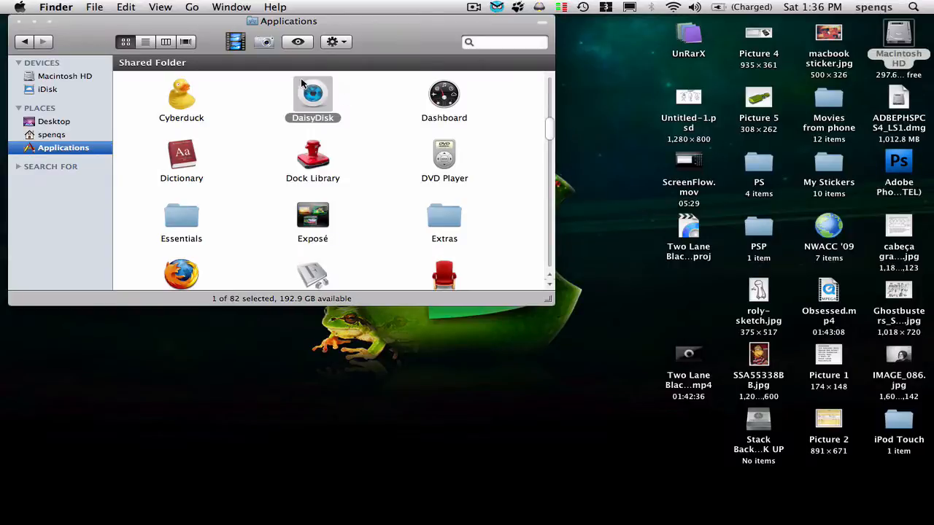
# Step: Bring up the context menu for DaisyDisk in the Applications folder
pyautogui.rightClick(312, 93)
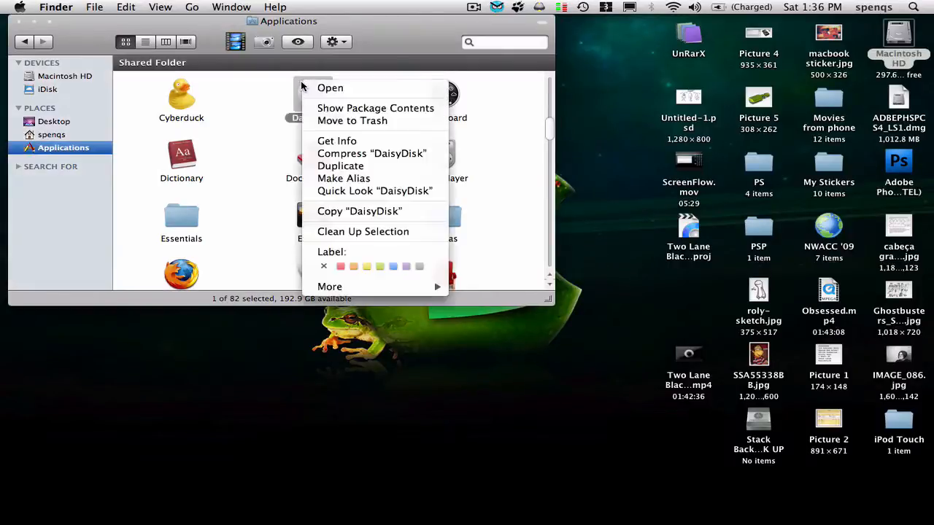
# Step: Launch DaisyDisk and move its window lower on the desktop
pyautogui.click(329, 87)
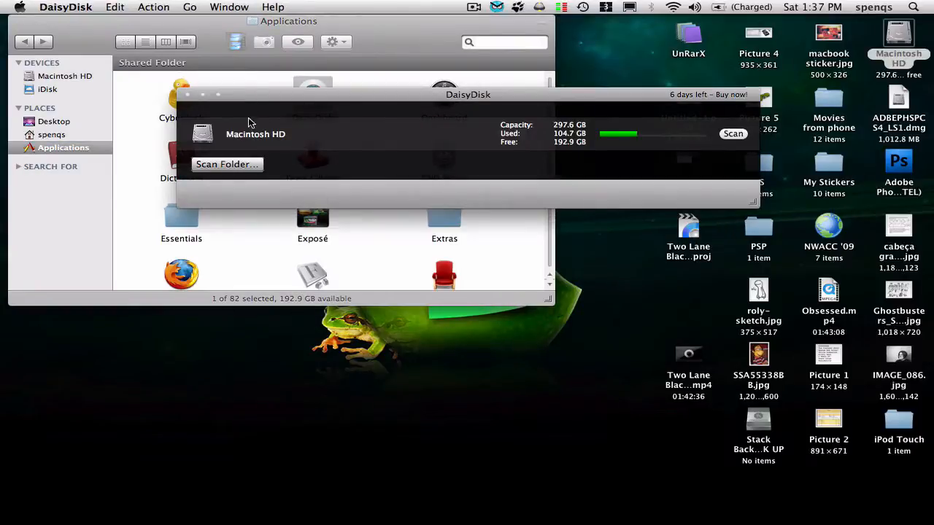
pyautogui.moveTo(604, 297)
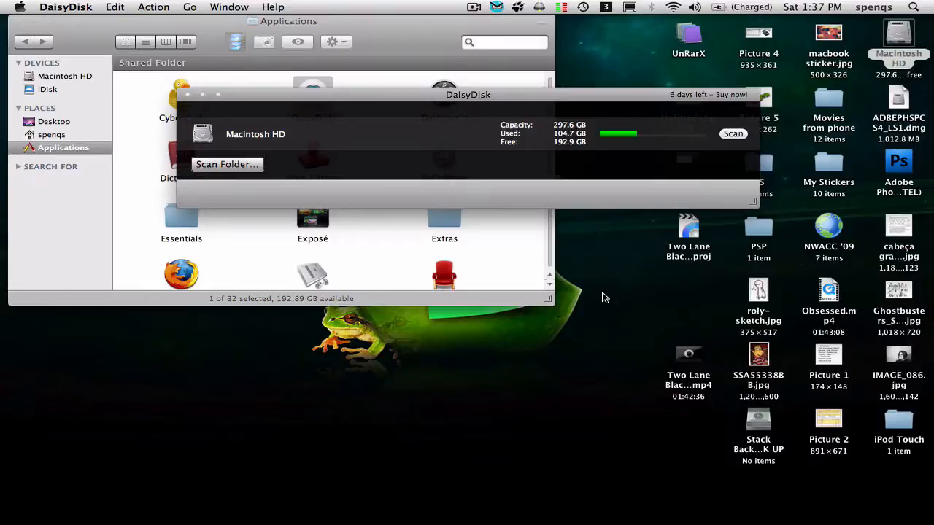
pyautogui.moveTo(399, 120)
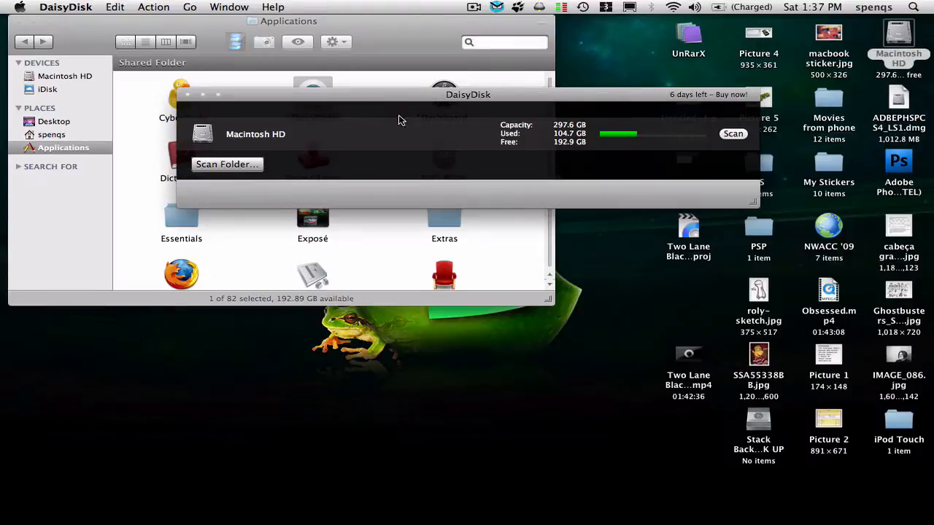
pyautogui.moveTo(502, 108)
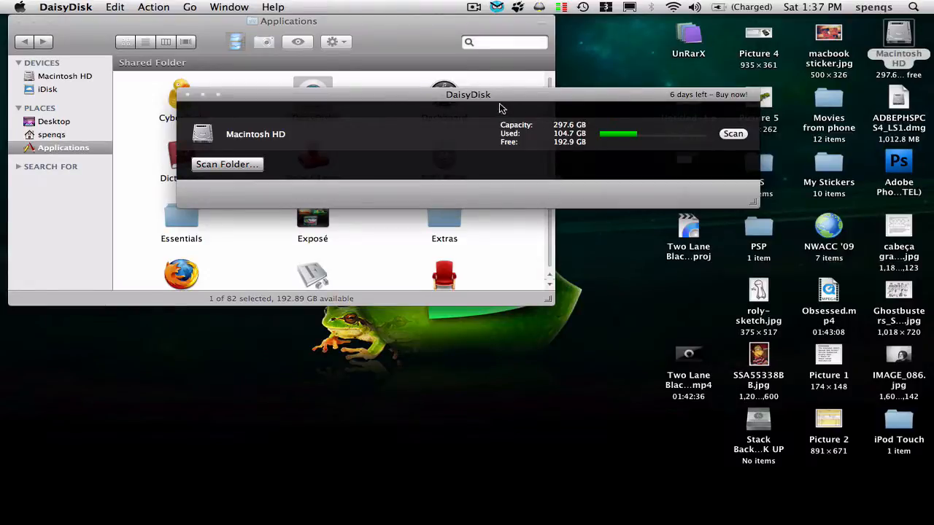
pyautogui.moveTo(467, 94); pyautogui.dragTo(379, 164)
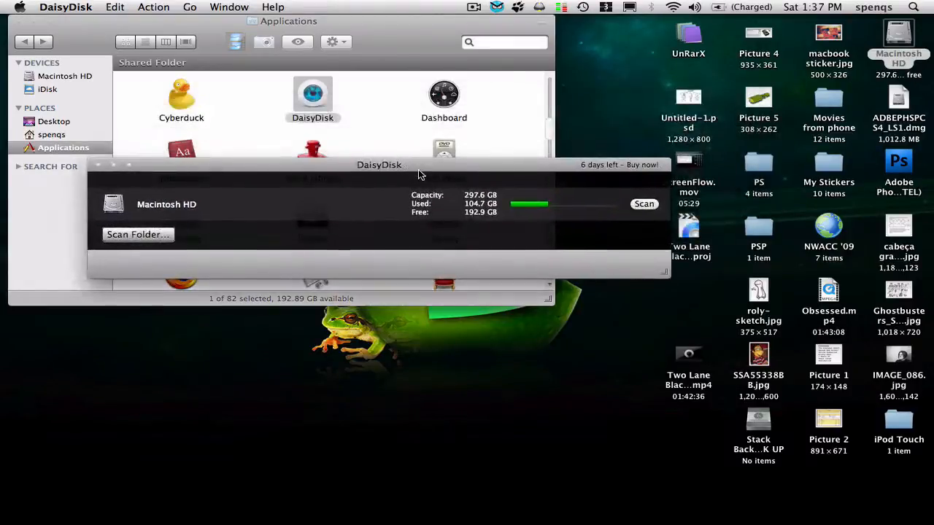
pyautogui.moveTo(378, 164); pyautogui.dragTo(449, 183)
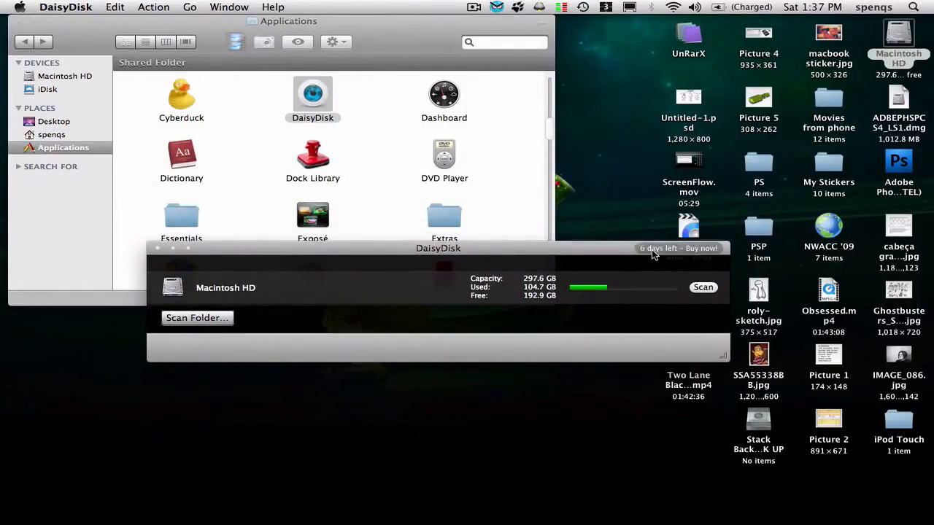
pyautogui.moveTo(489, 171)
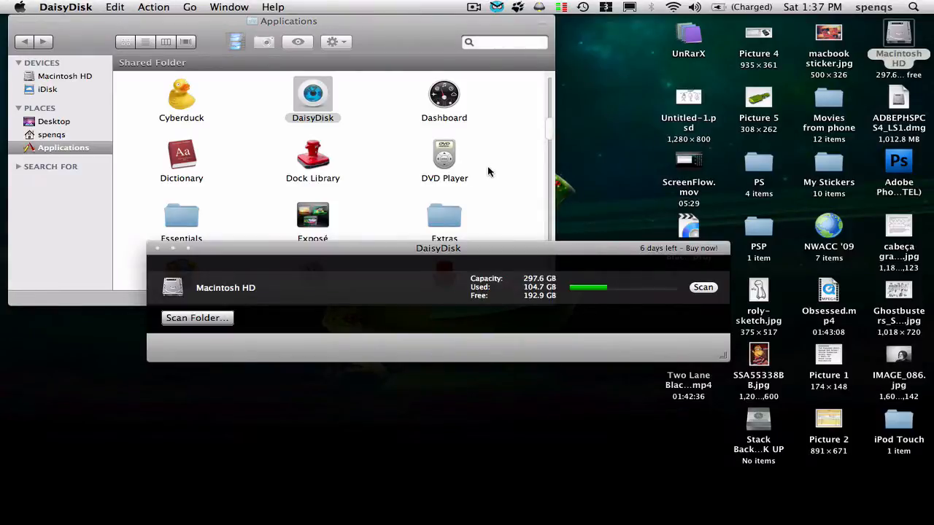
pyautogui.moveTo(475, 259)
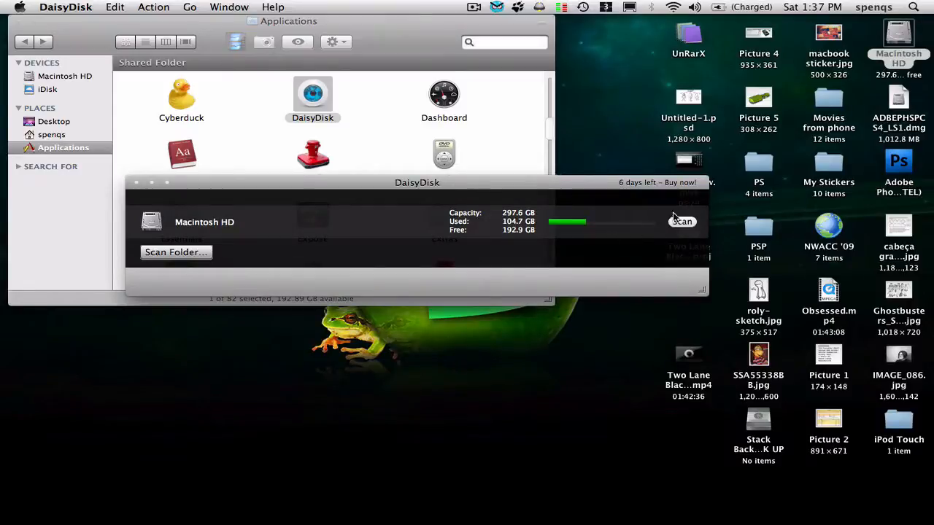
# Step: Start scanning Macintosh HD in DaisyDisk
pyautogui.click(681, 221)
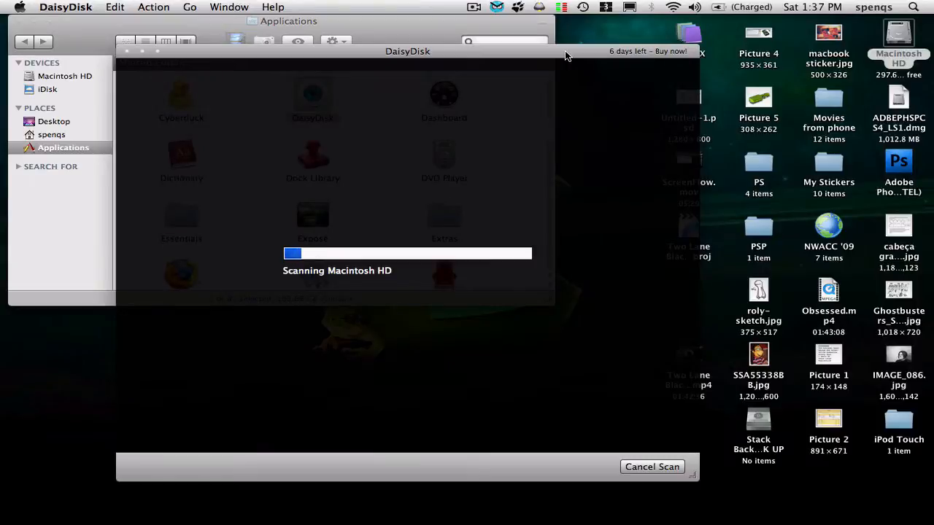
pyautogui.moveTo(348, 315)
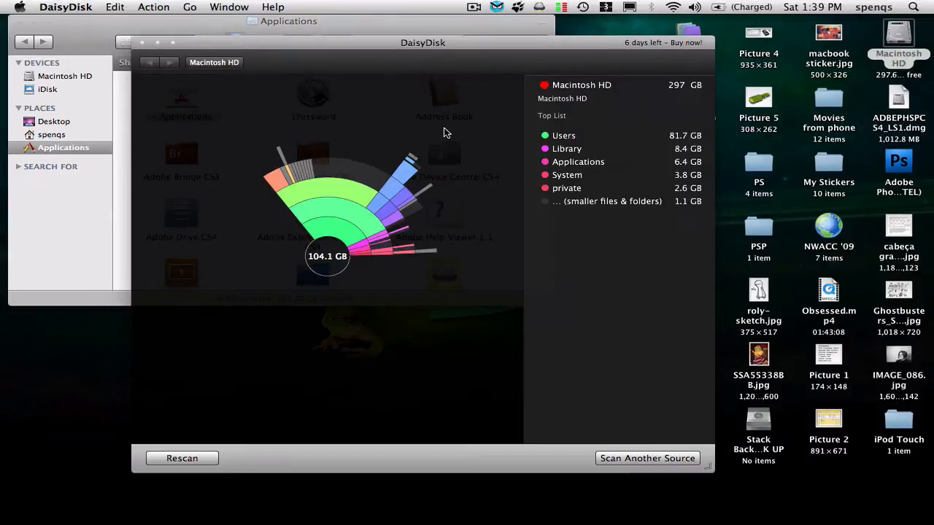
pyautogui.moveTo(91, 214)
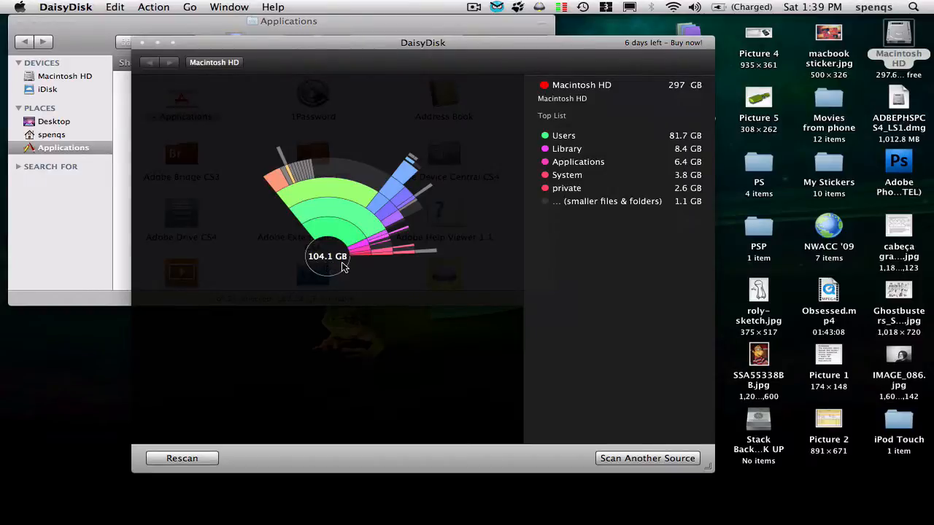
pyautogui.moveTo(312, 265)
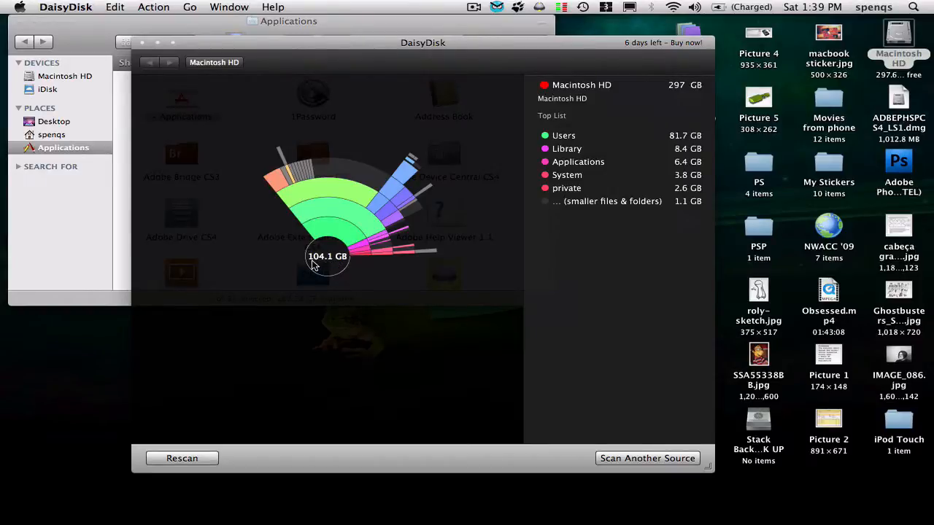
pyautogui.moveTo(477, 191)
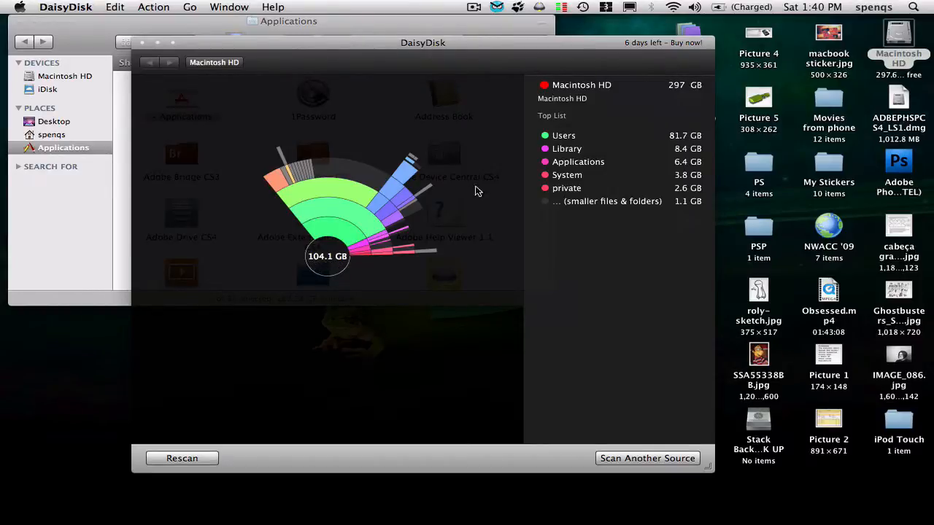
pyautogui.moveTo(328, 265)
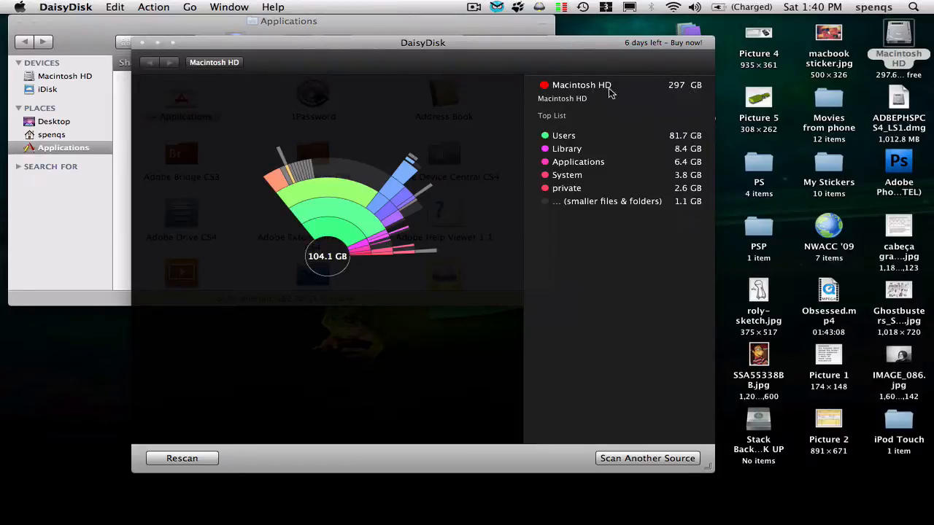
pyautogui.moveTo(549, 123)
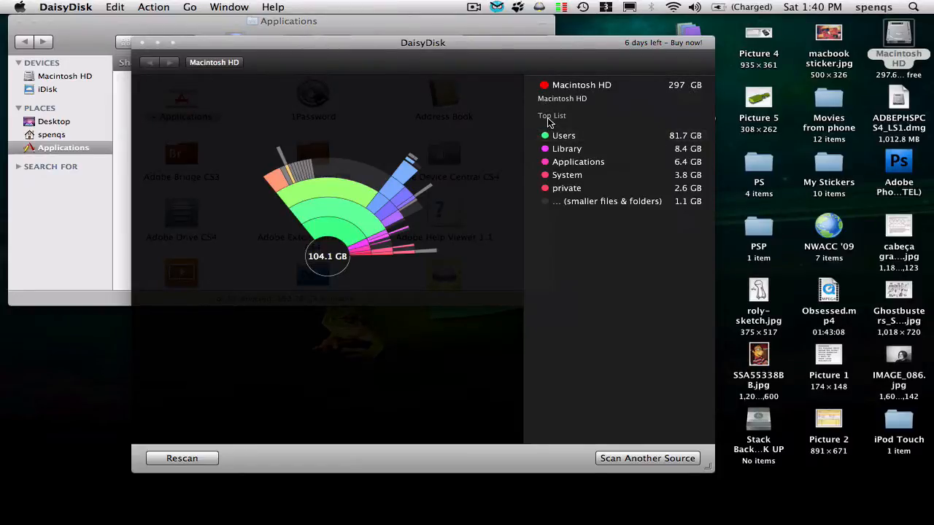
pyautogui.moveTo(632, 139)
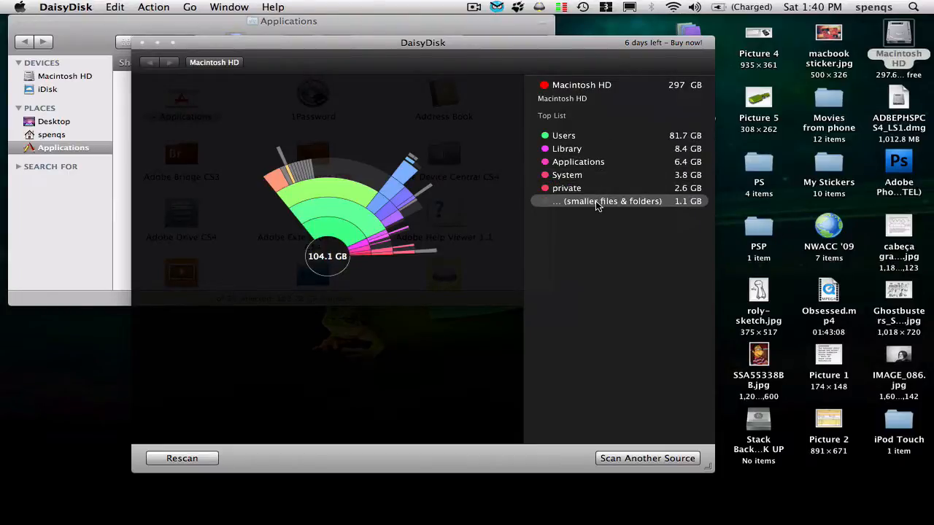
pyautogui.moveTo(583, 136)
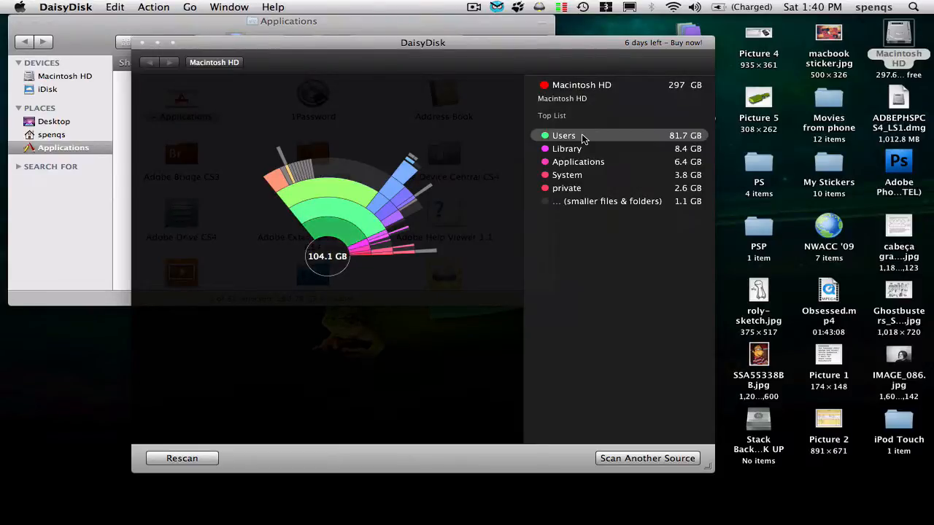
# Step: Zoom the chart through Users into the spenqs folder, showing Movies 59.1 GB and Music 8 GB
pyautogui.click(563, 135)
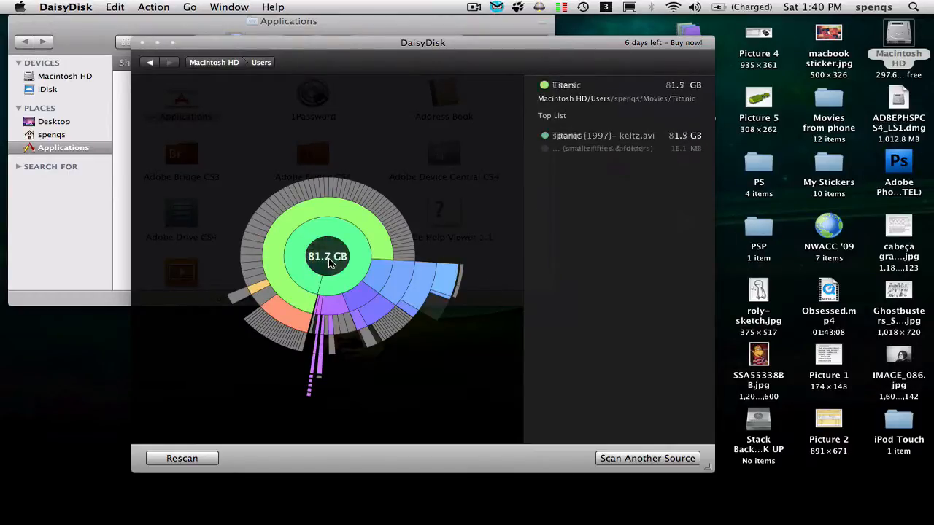
pyautogui.click(328, 256)
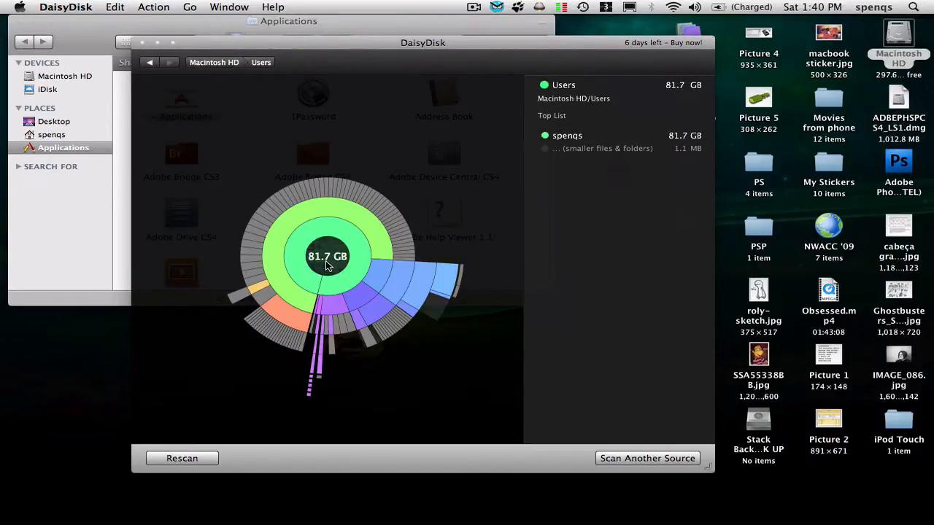
pyautogui.moveTo(518, 204)
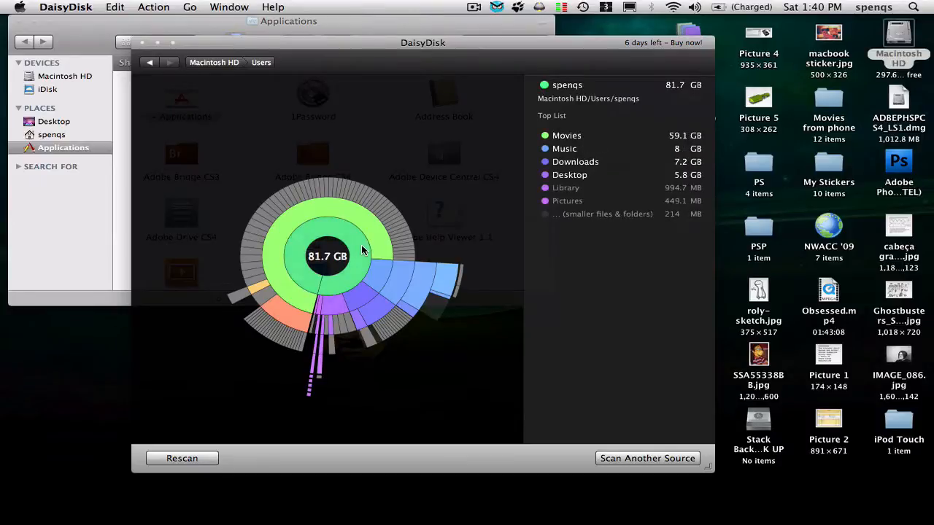
pyautogui.click(326, 256)
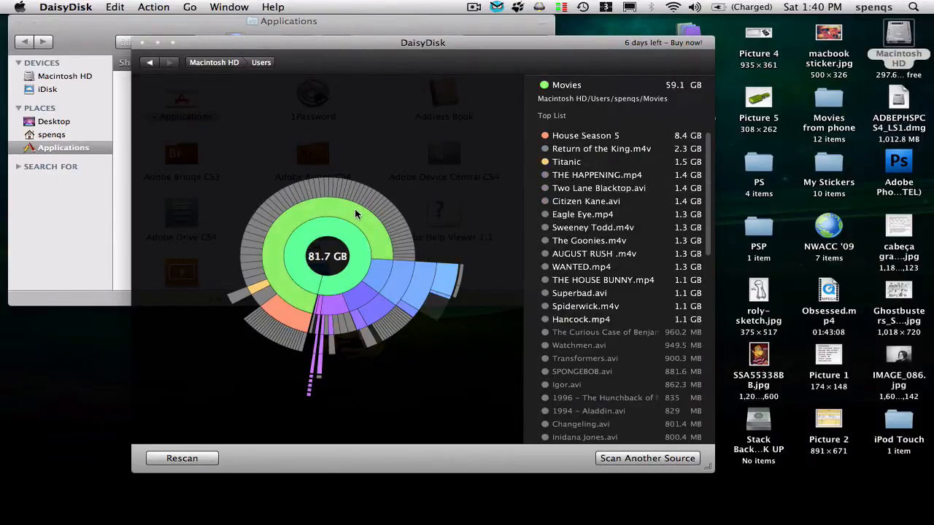
pyautogui.click(327, 256)
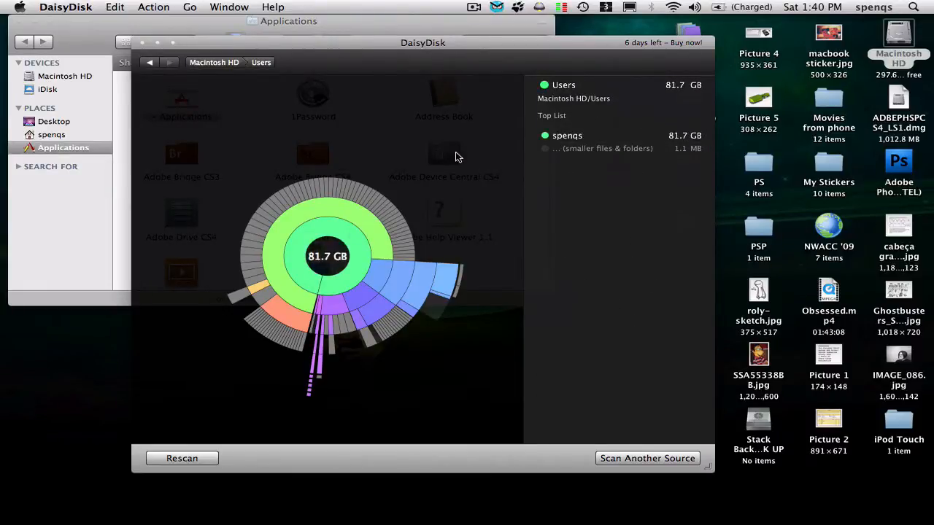
pyautogui.click(310, 234)
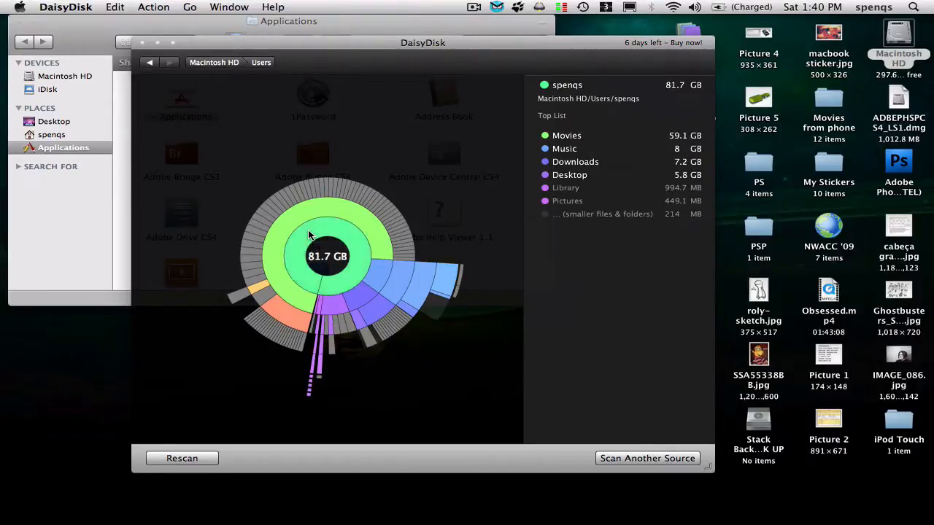
pyautogui.click(335, 233)
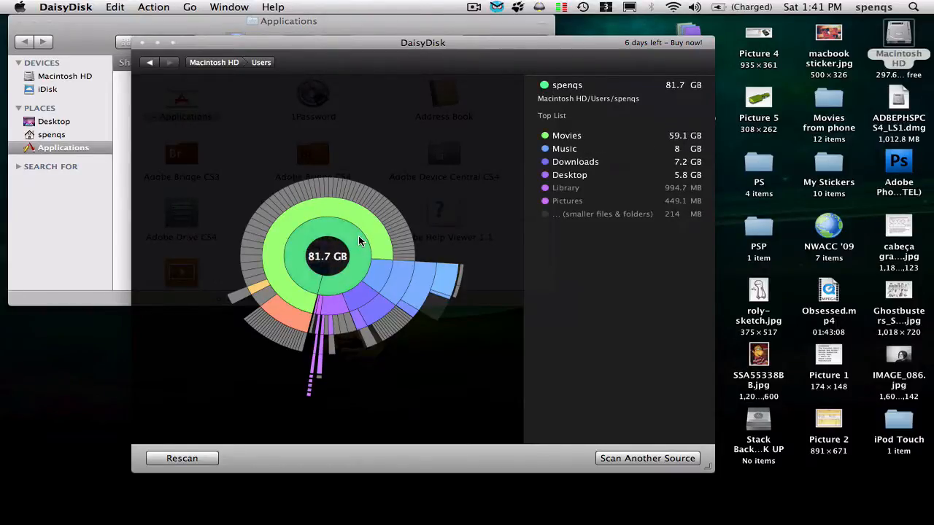
pyautogui.click(336, 212)
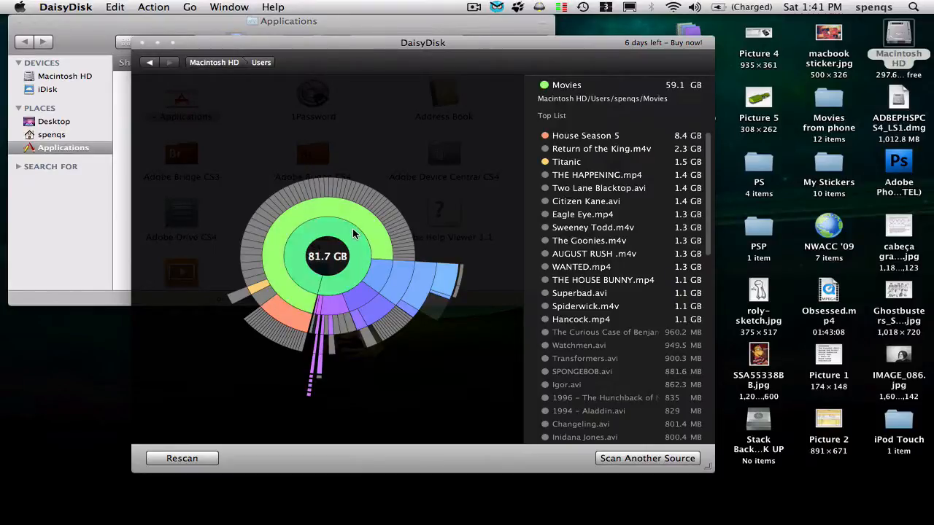
pyautogui.moveTo(358, 230)
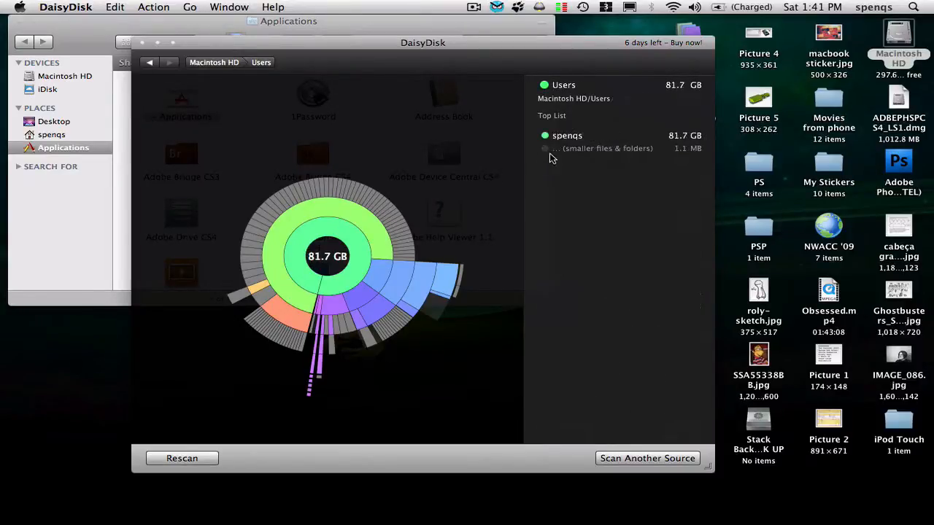
pyautogui.click(567, 135)
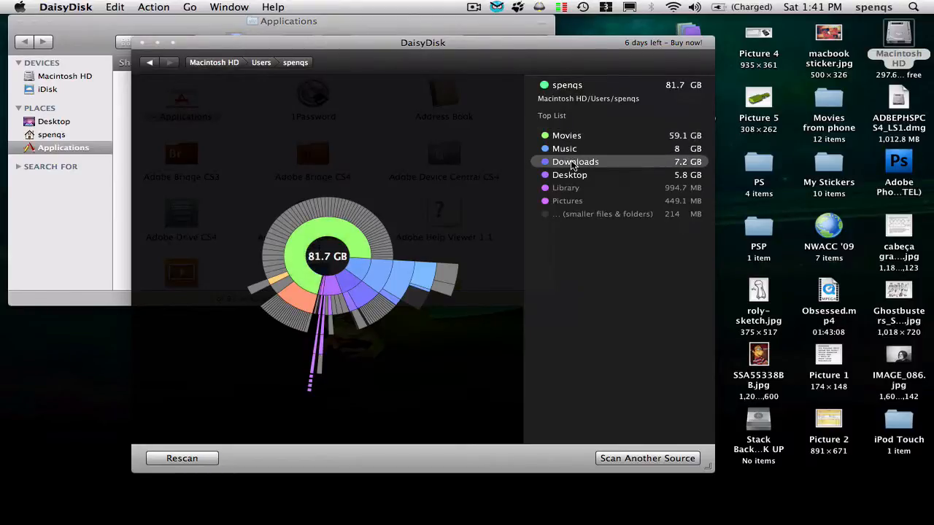
pyautogui.moveTo(664, 137)
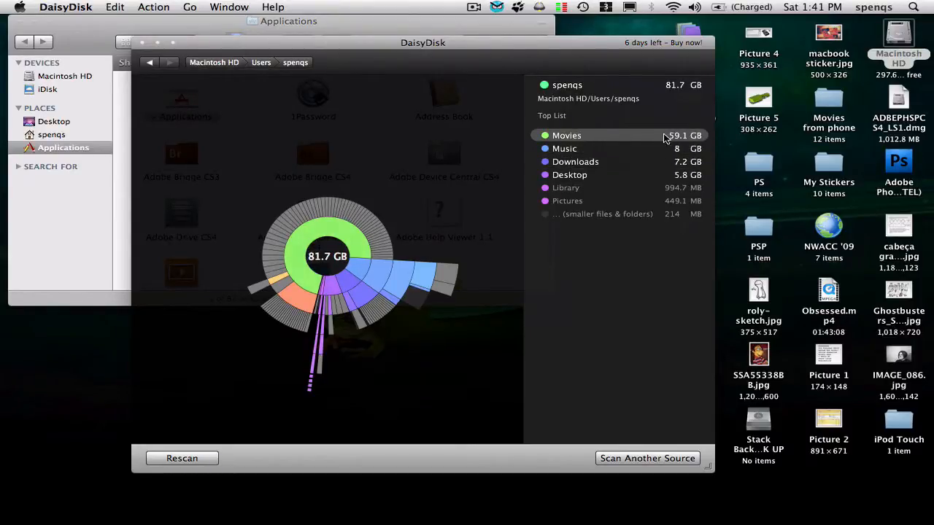
pyautogui.moveTo(700, 139)
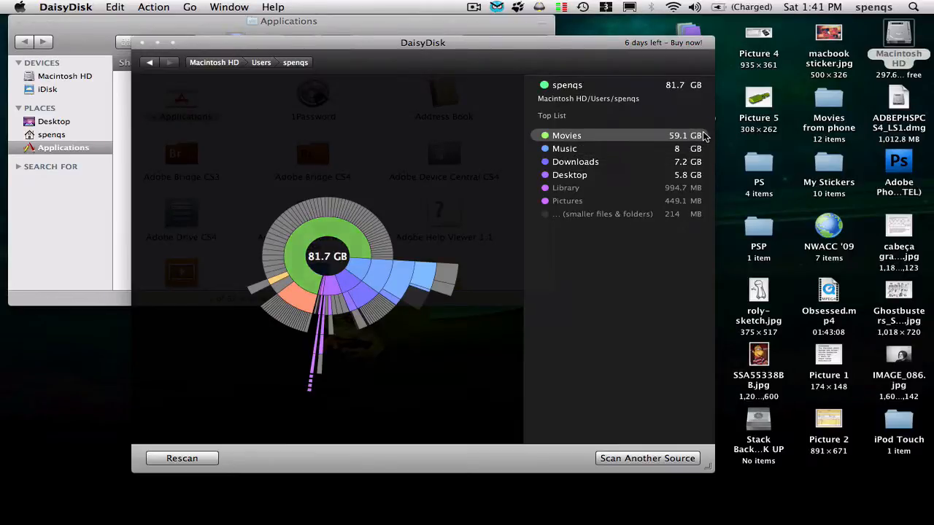
# Step: Open House Season 5 inside Movies and reveal its largest episode in Finder
pyautogui.click(566, 135)
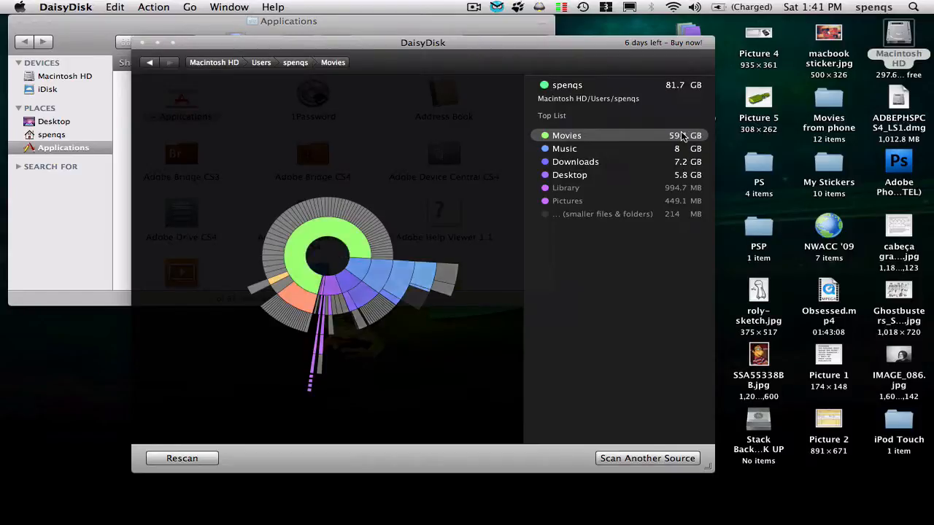
pyautogui.click(566, 135)
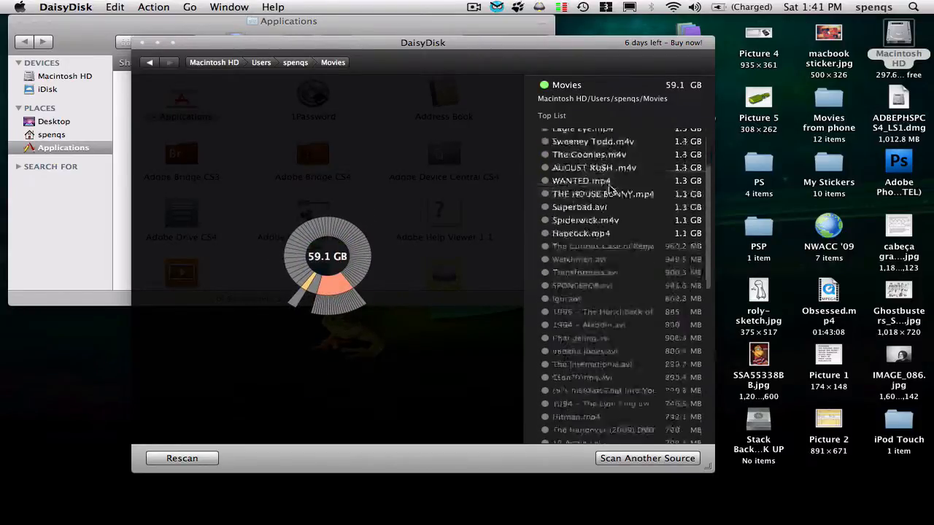
pyautogui.scroll(-3)
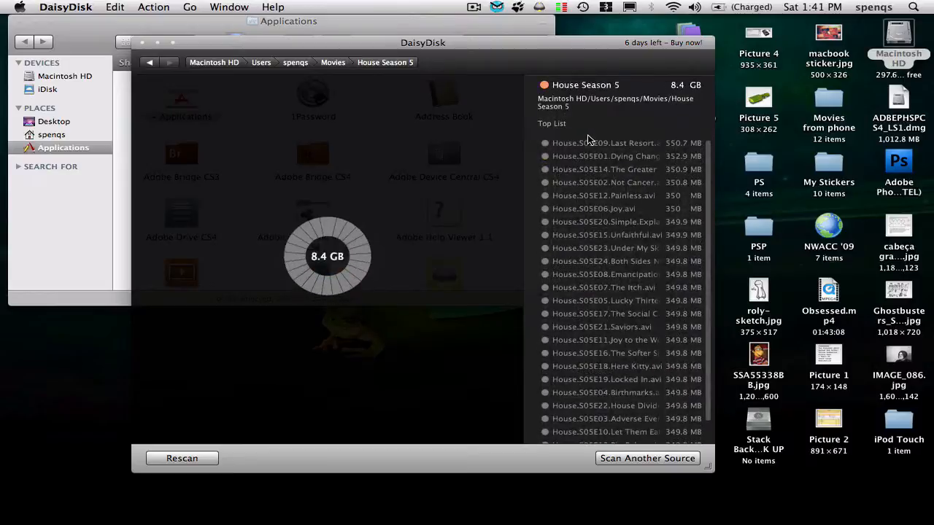
pyautogui.rightClick(587, 143)
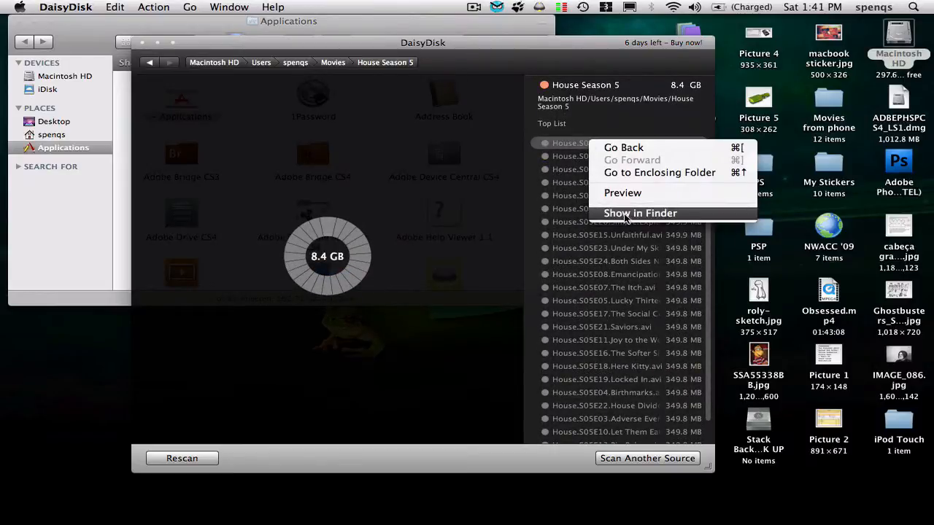
pyautogui.click(640, 213)
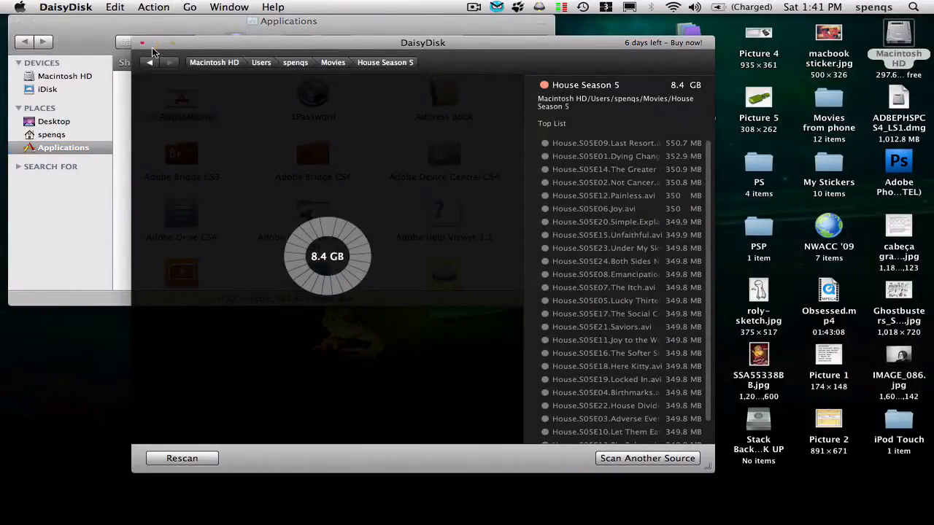
# Step: Step back through Movies, home and Users to the top-level Macintosh HD chart
pyautogui.click(149, 62)
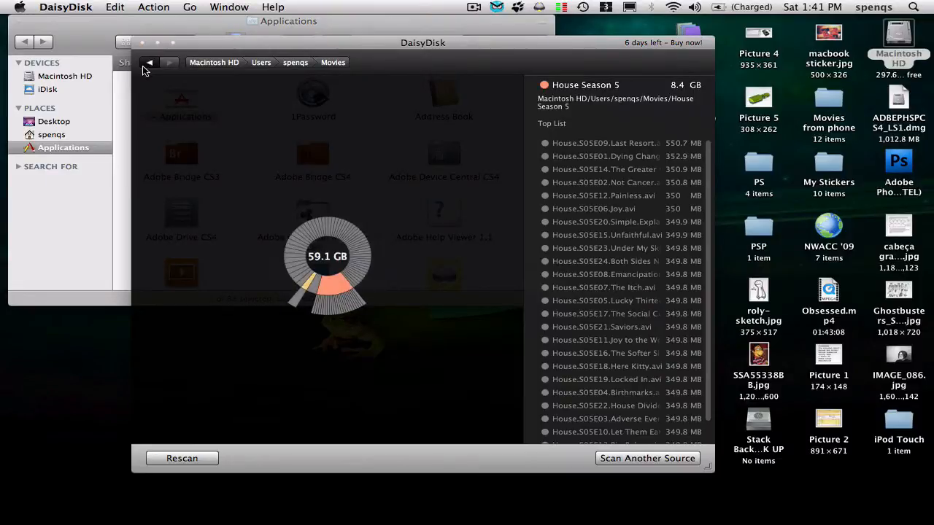
pyautogui.click(149, 62)
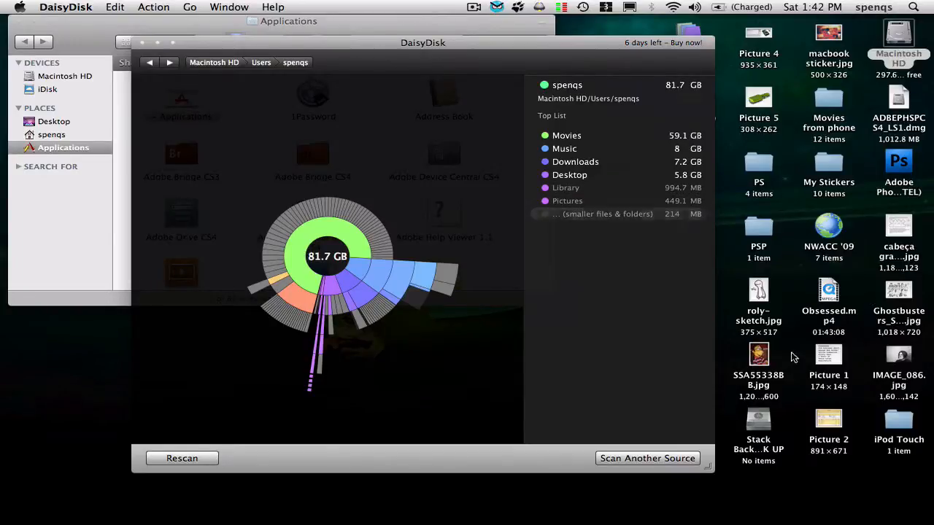
pyautogui.moveTo(597, 200)
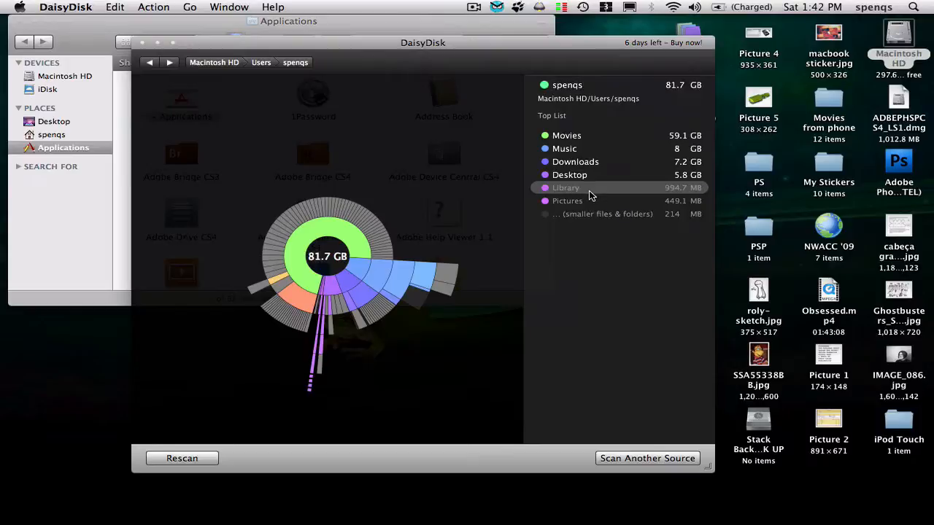
pyautogui.moveTo(576, 135)
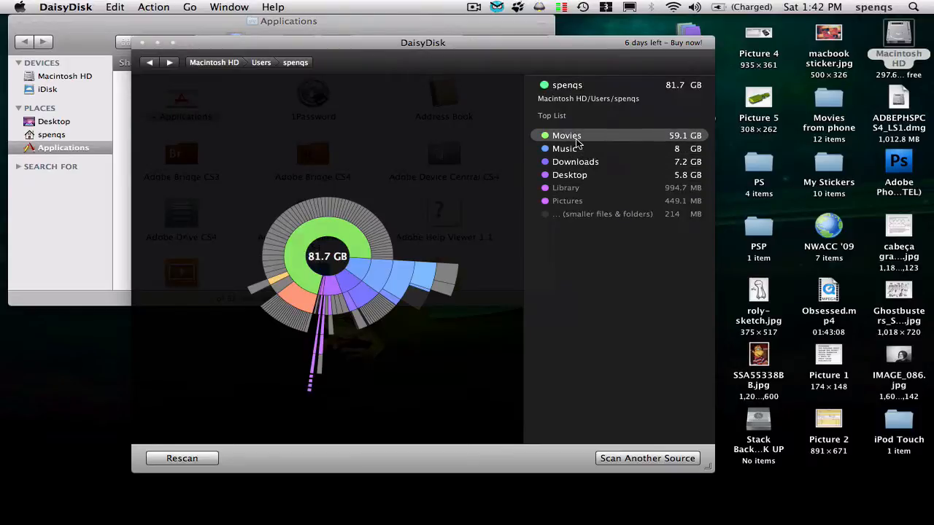
pyautogui.moveTo(427, 16)
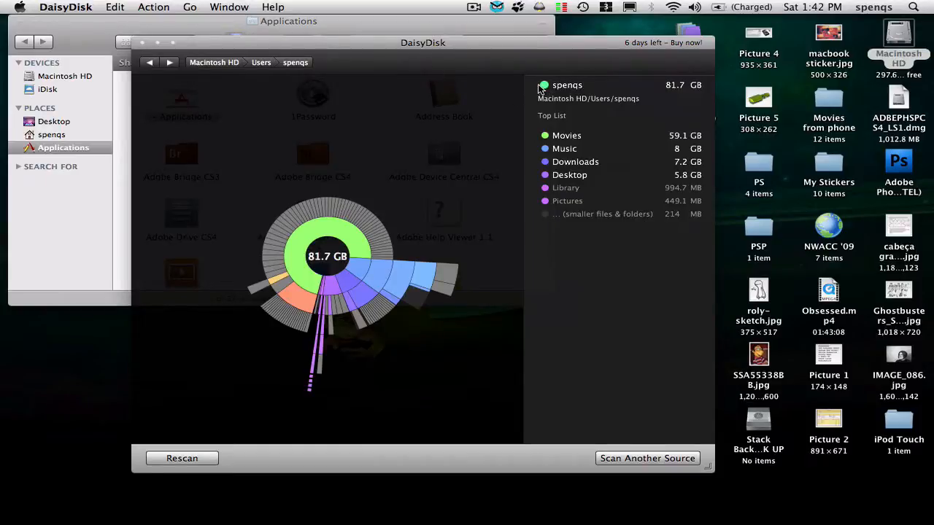
pyautogui.click(149, 62)
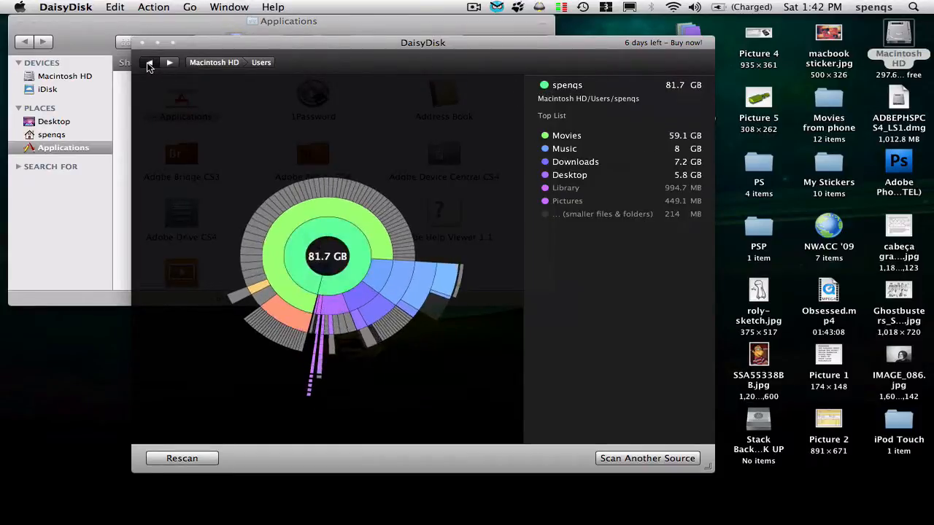
pyautogui.click(149, 62)
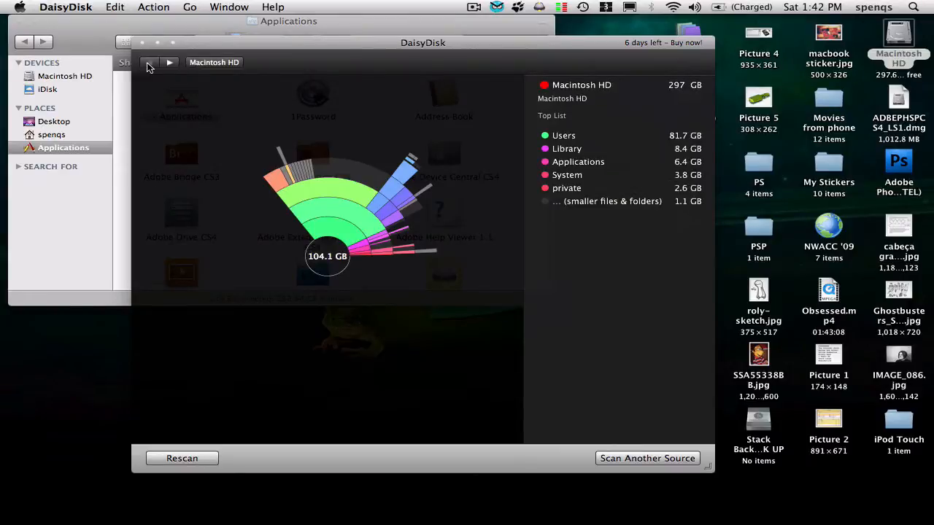
pyautogui.moveTo(772, 51)
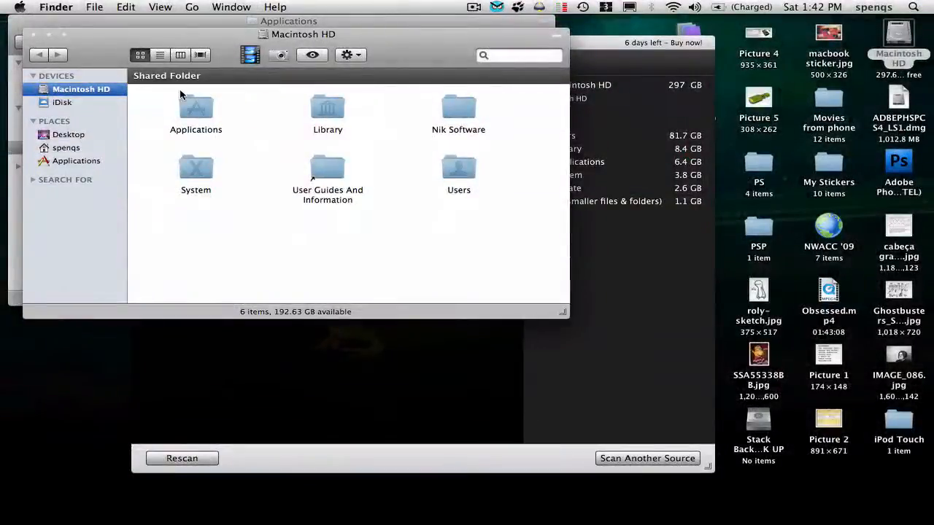
# Step: Right-click Macintosh HD in the Finder sidebar
pyautogui.rightClick(195, 109)
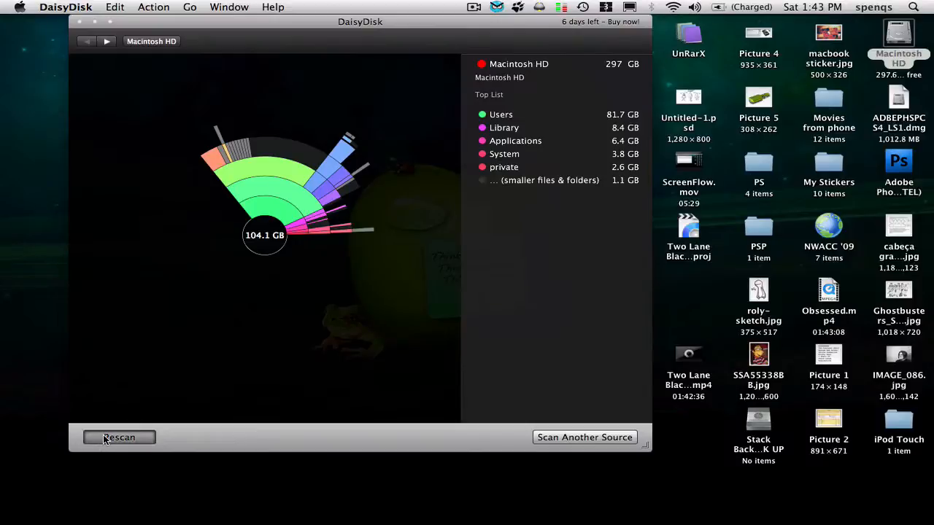
# Step: Rescan Macintosh HD using the Rescan button
pyautogui.click(119, 437)
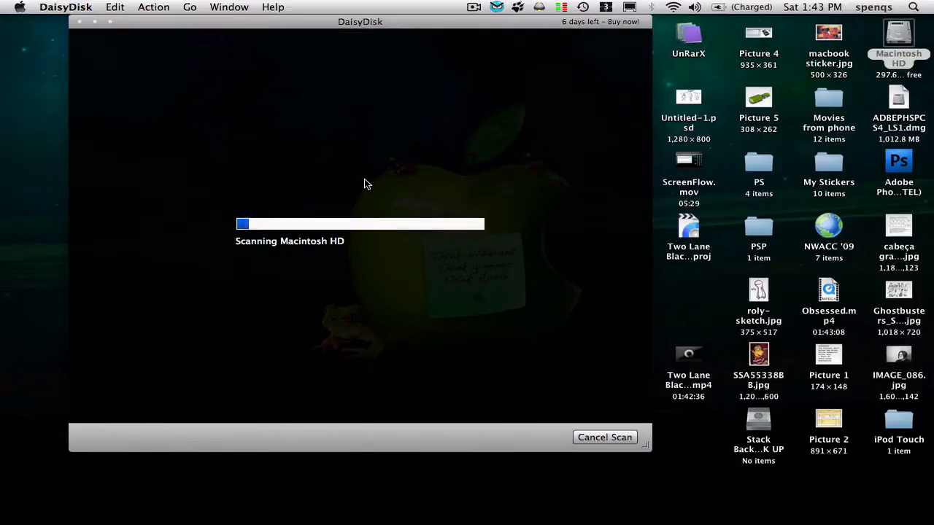